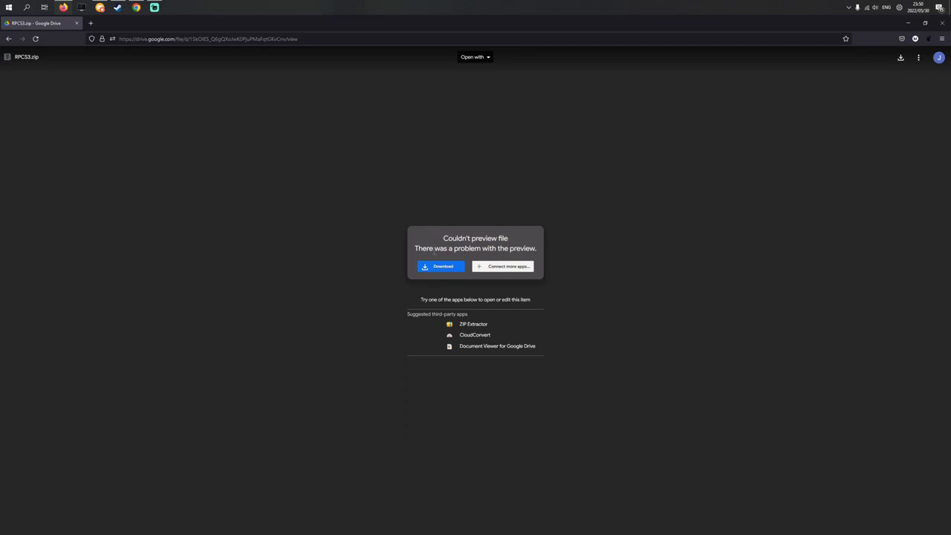
Download RPCS3.zip from Drive, confirming 'Download anyway' on the virus-scan warning.
{"action": "left_click", "coordinate": [439, 266]}
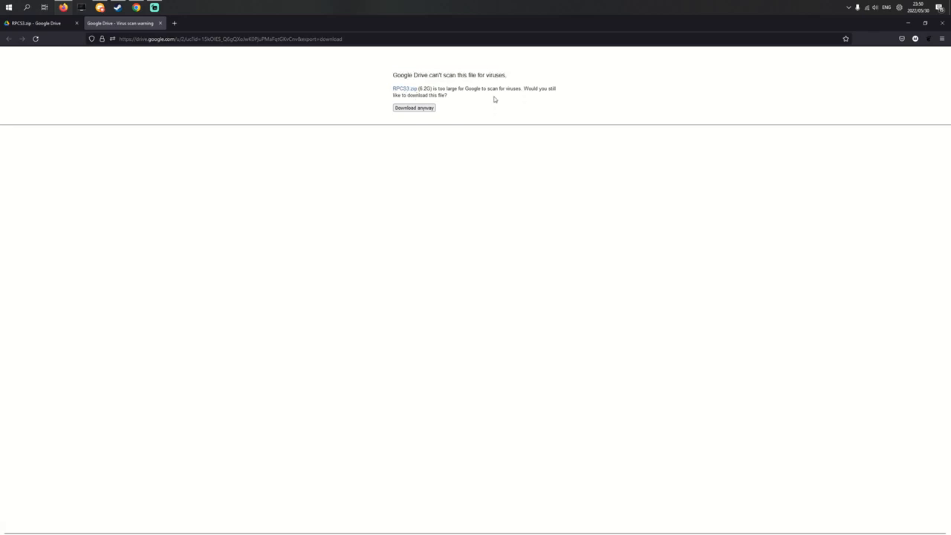
{"action": "left_click", "coordinate": [413, 107]}
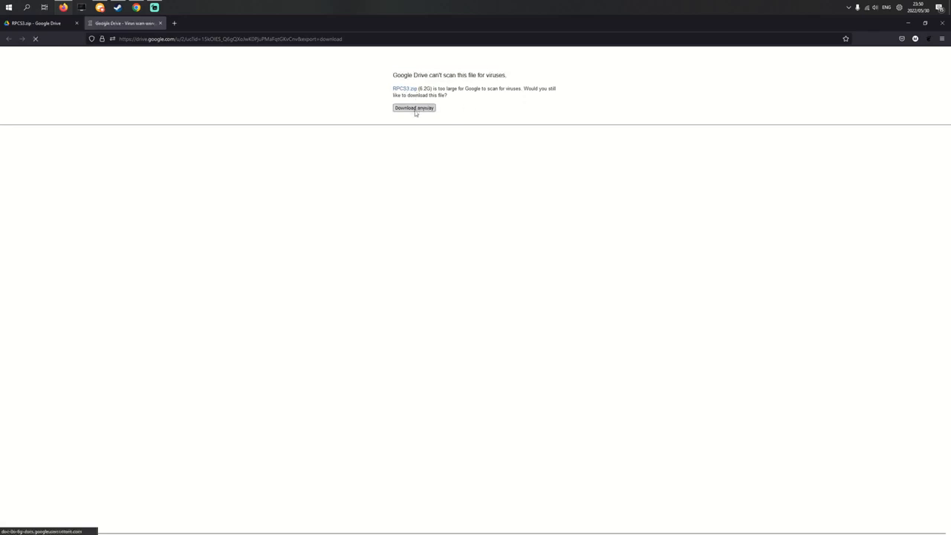
{"action": "left_click", "coordinate": [413, 107]}
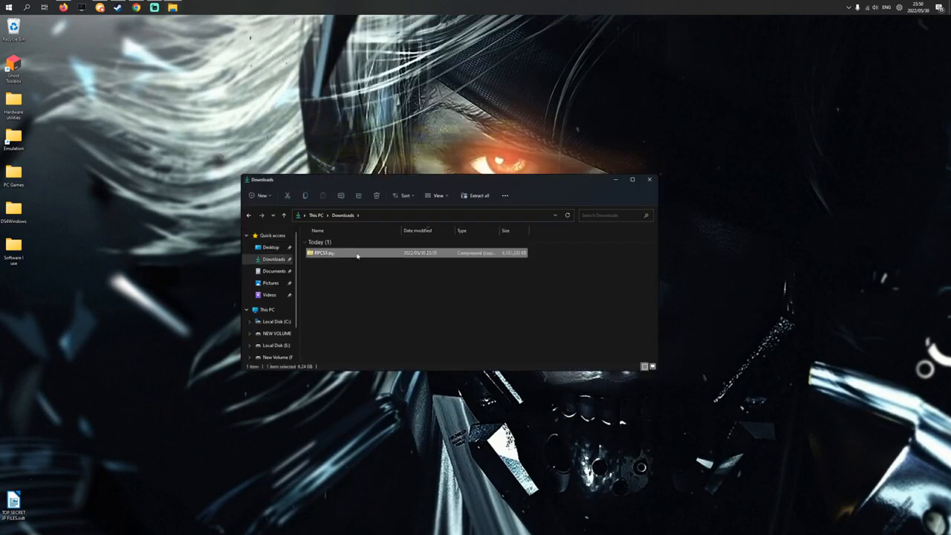
{"action": "mouse_move", "coordinate": [348, 259]}
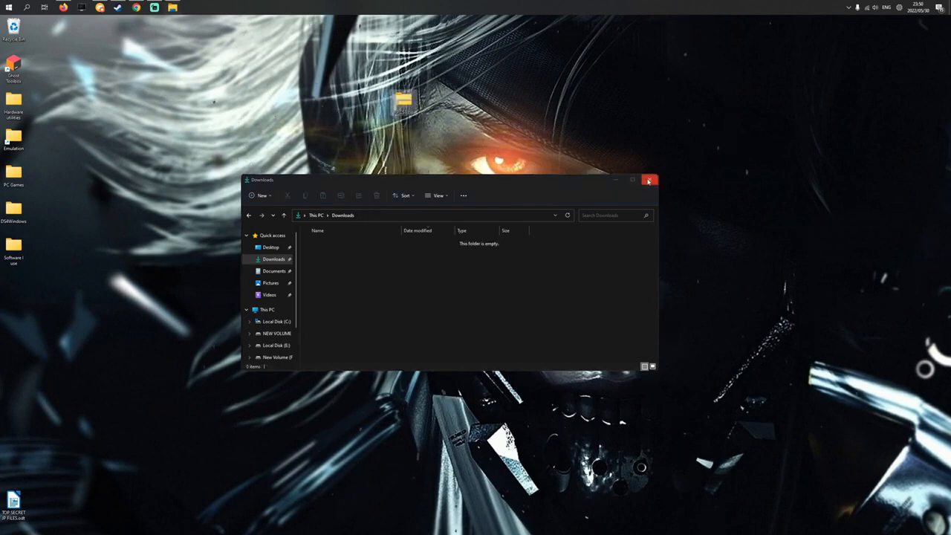
Close the emptied Downloads window and open the RPCS3 archive on the desktop.
{"action": "left_click", "coordinate": [651, 183]}
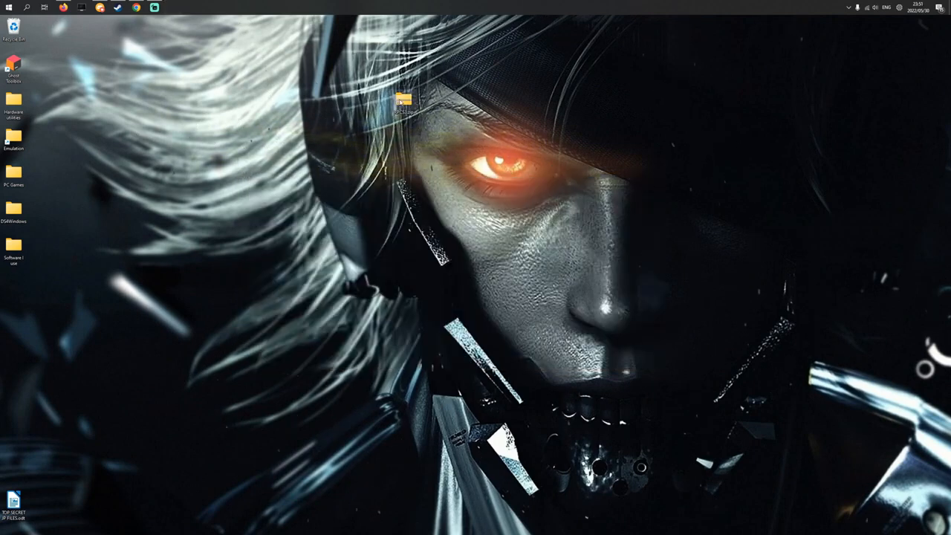
{"action": "double_click", "coordinate": [409, 99]}
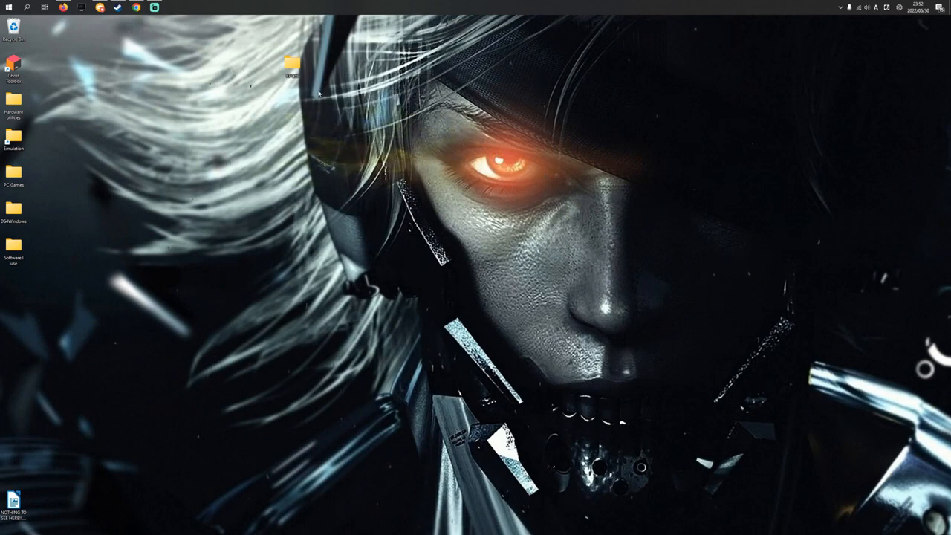
Launch rpcs3.exe from the extracted folder and reveal 'More info' on the SmartScreen warning.
{"action": "double_click", "coordinate": [291, 67]}
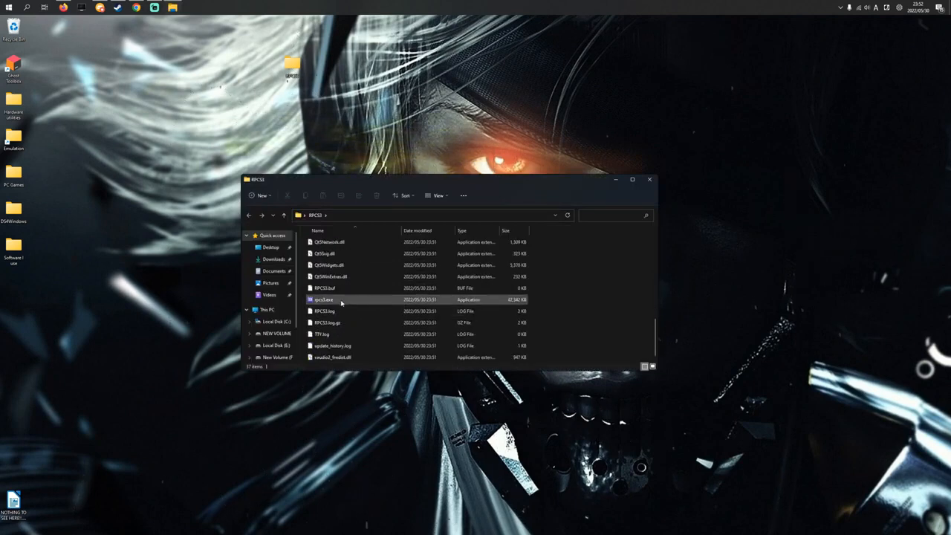
{"action": "mouse_move", "coordinate": [363, 300]}
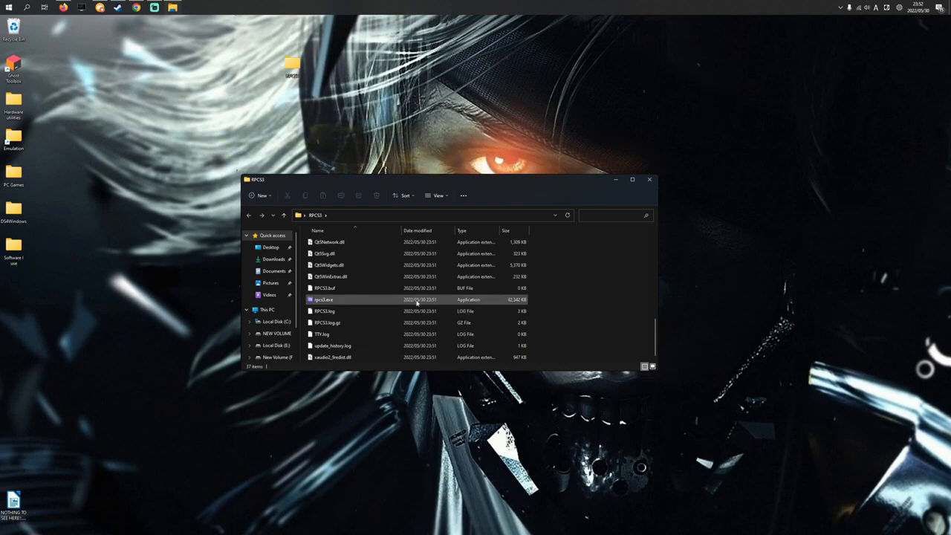
{"action": "mouse_move", "coordinate": [311, 303]}
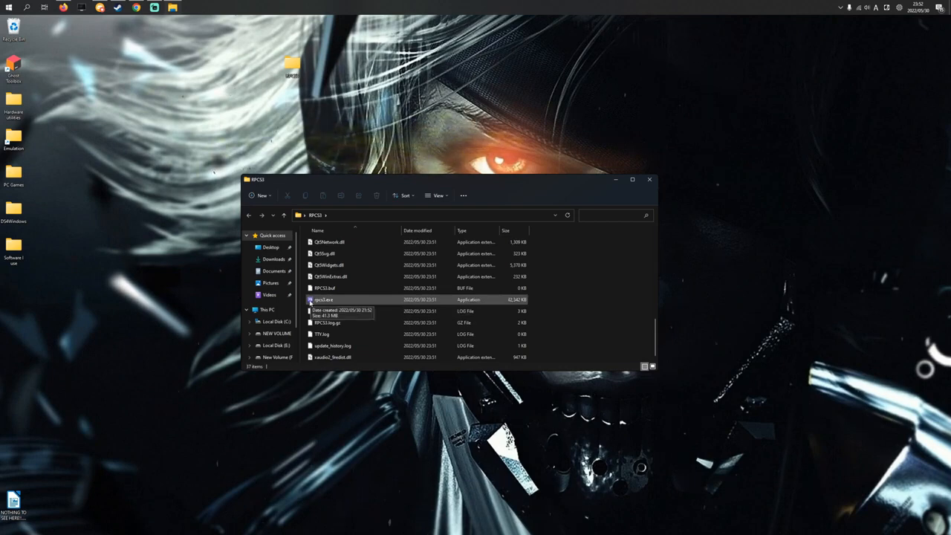
{"action": "left_click", "coordinate": [330, 300]}
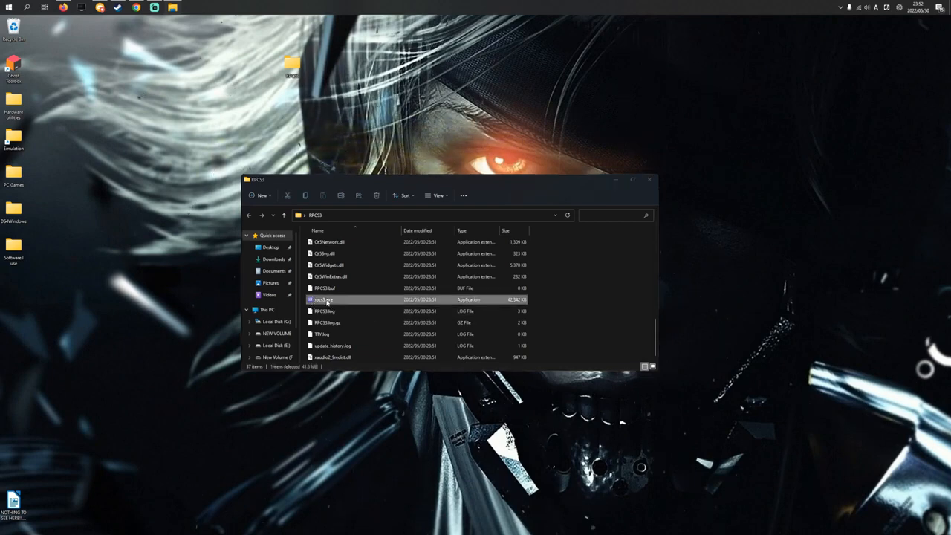
{"action": "double_click", "coordinate": [324, 300]}
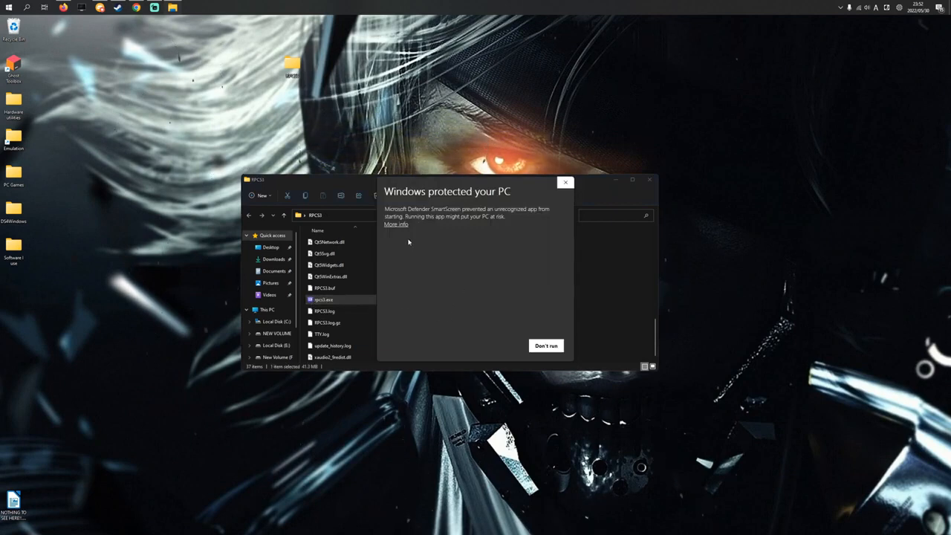
{"action": "left_click", "coordinate": [396, 224]}
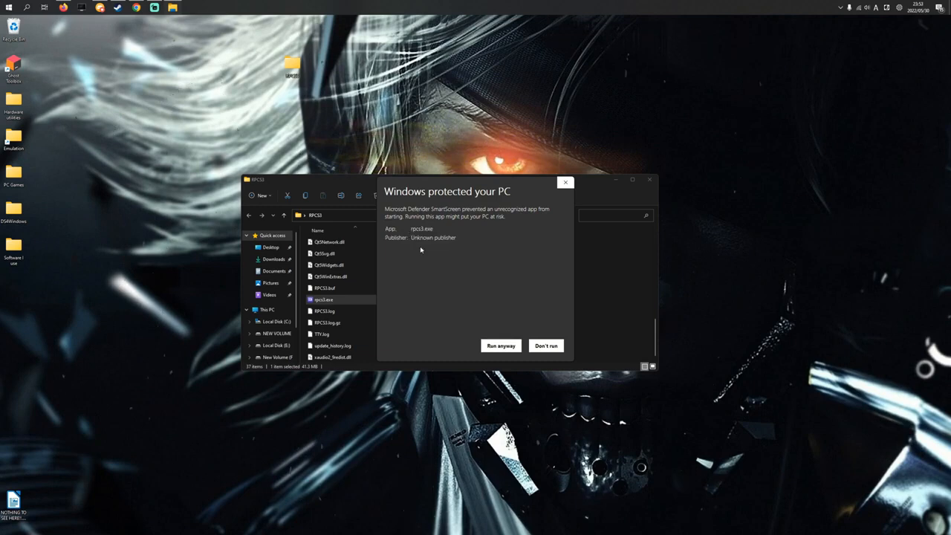
{"action": "mouse_move", "coordinate": [499, 344]}
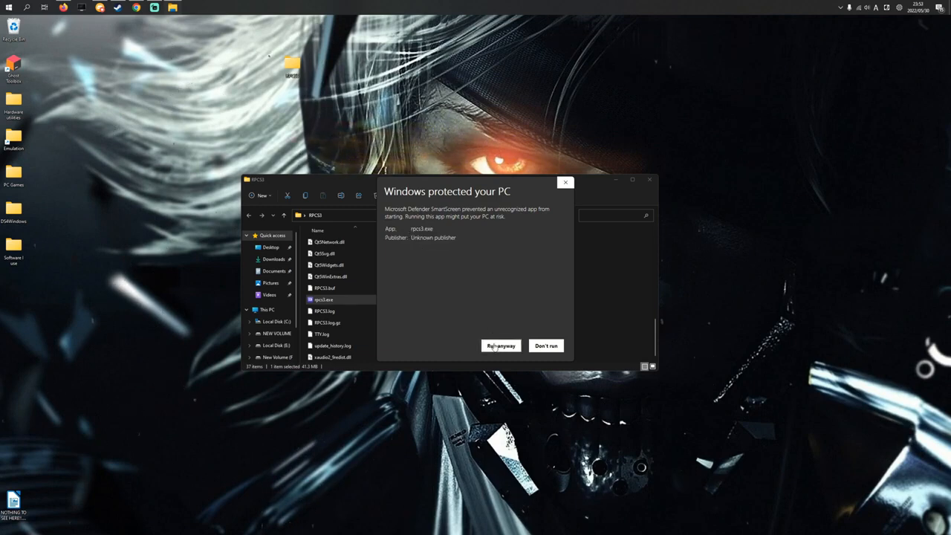
Run the unrecognised emulator anyway, reaching RPCS3's main window with the game list.
{"action": "left_click", "coordinate": [501, 345]}
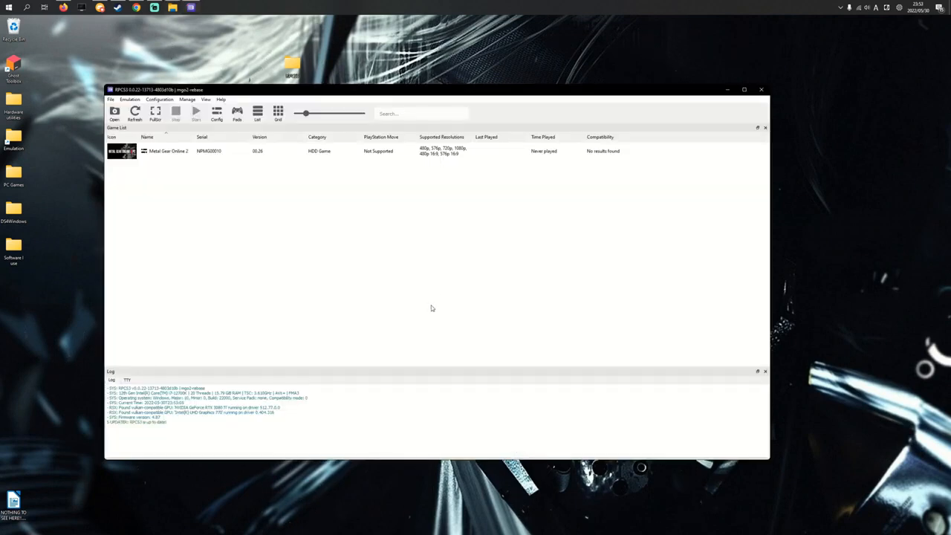
{"action": "mouse_move", "coordinate": [258, 152]}
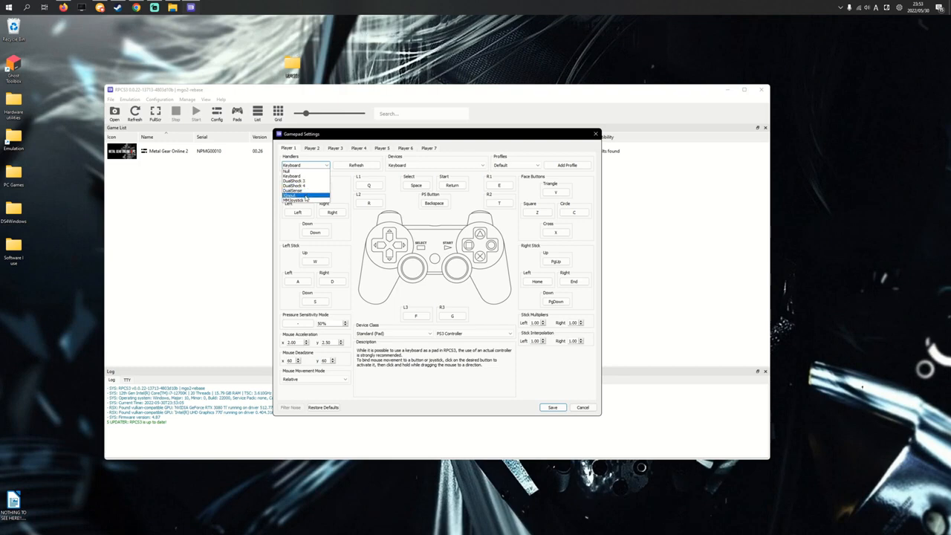
Set Player 1's handler to DualSense with DualSense Pad #1 as the device.
{"action": "left_click", "coordinate": [304, 194]}
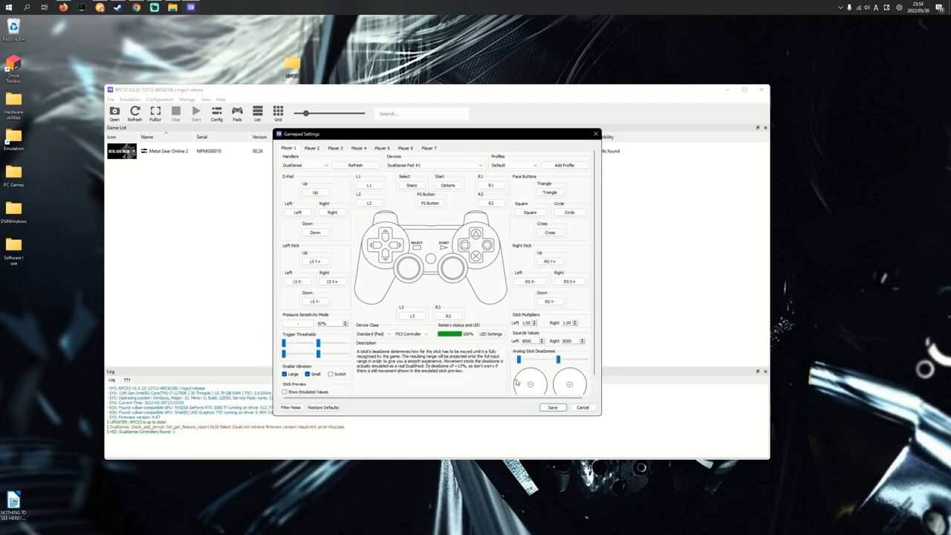
{"action": "mouse_move", "coordinate": [518, 385]}
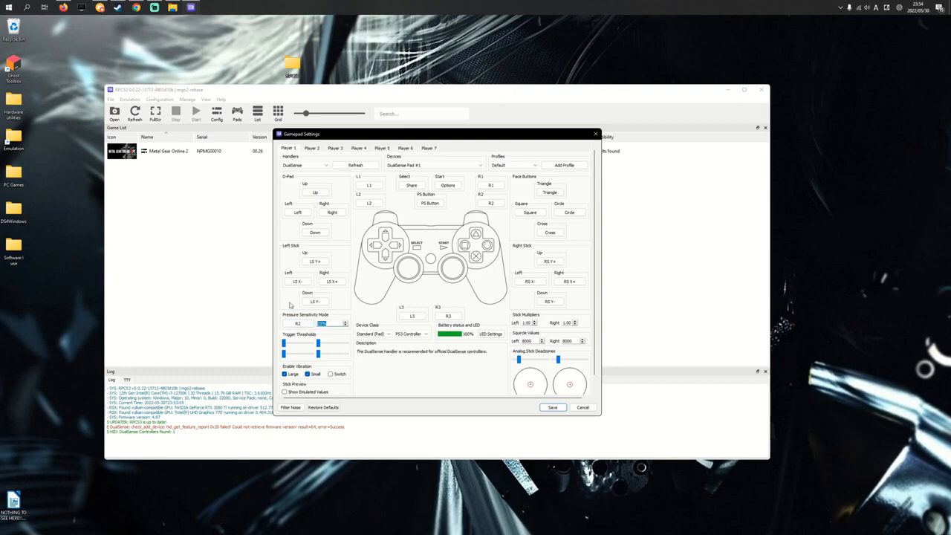
{"action": "left_click", "coordinate": [357, 165]}
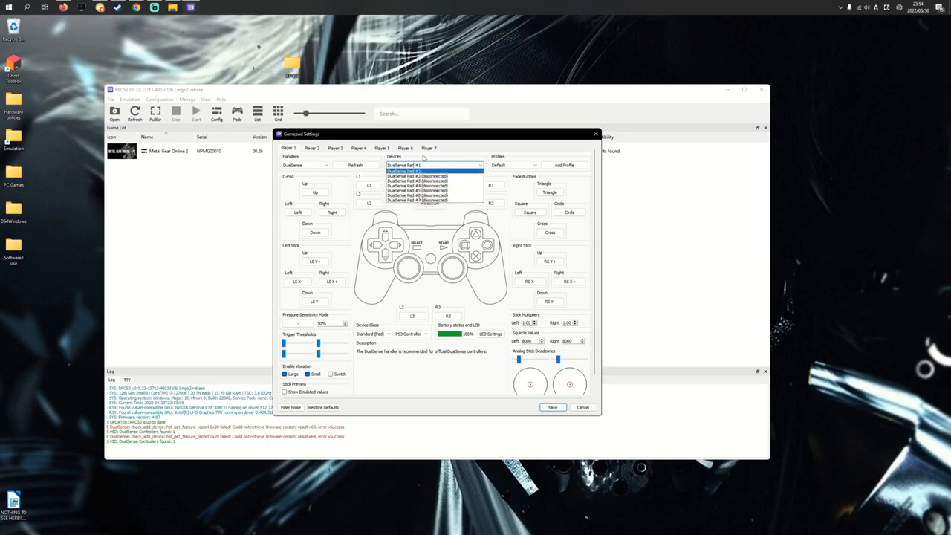
{"action": "left_click", "coordinate": [433, 169]}
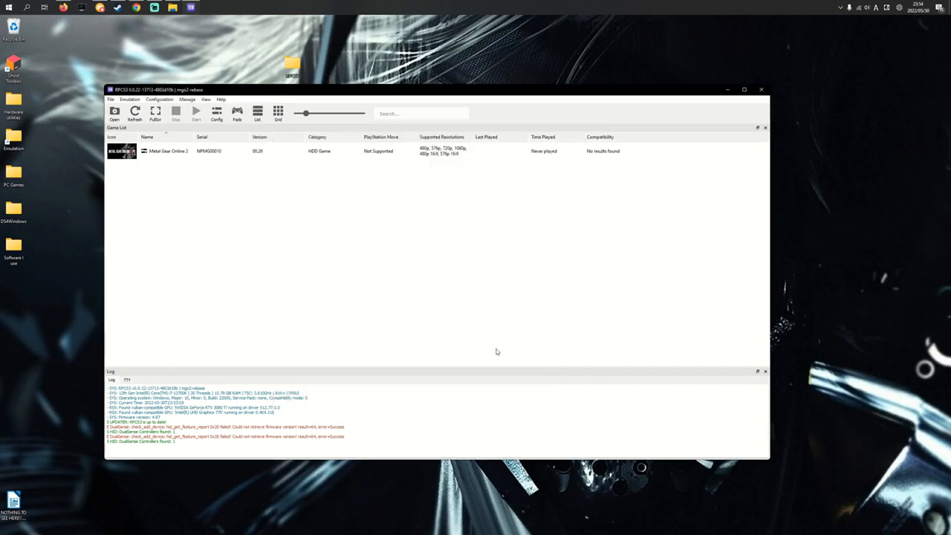
{"action": "mouse_move", "coordinate": [285, 175]}
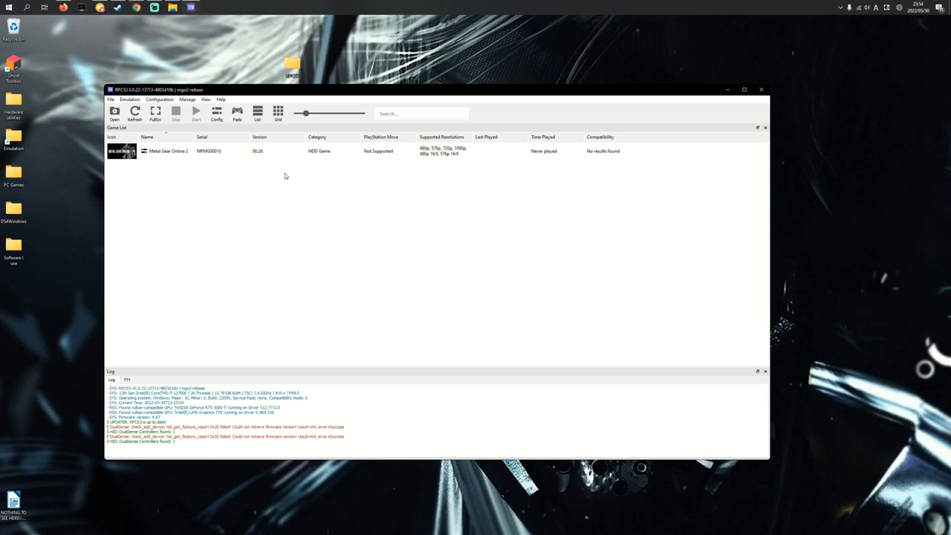
Open Metal Gear Online's custom configuration and adjust the GPU Resolution Scale slider.
{"action": "right_click", "coordinate": [167, 151]}
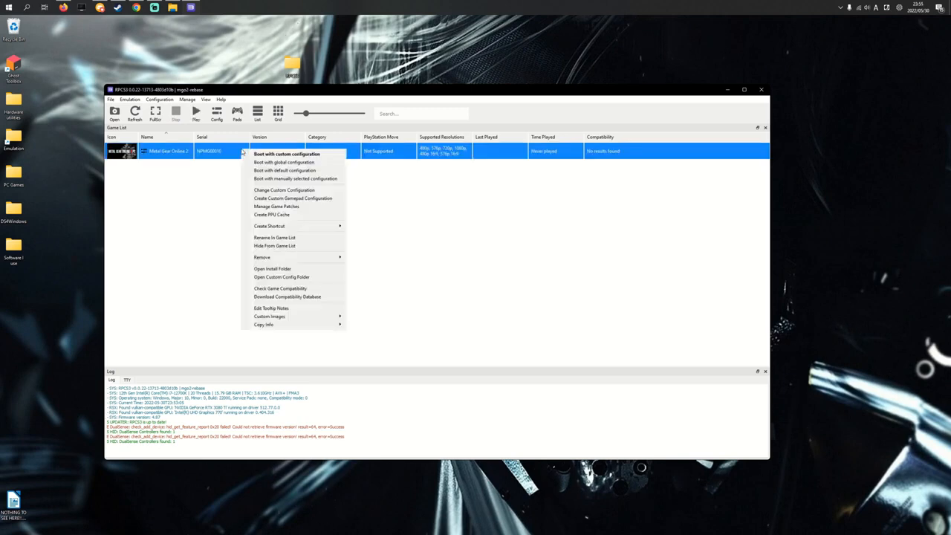
{"action": "left_click", "coordinate": [286, 153]}
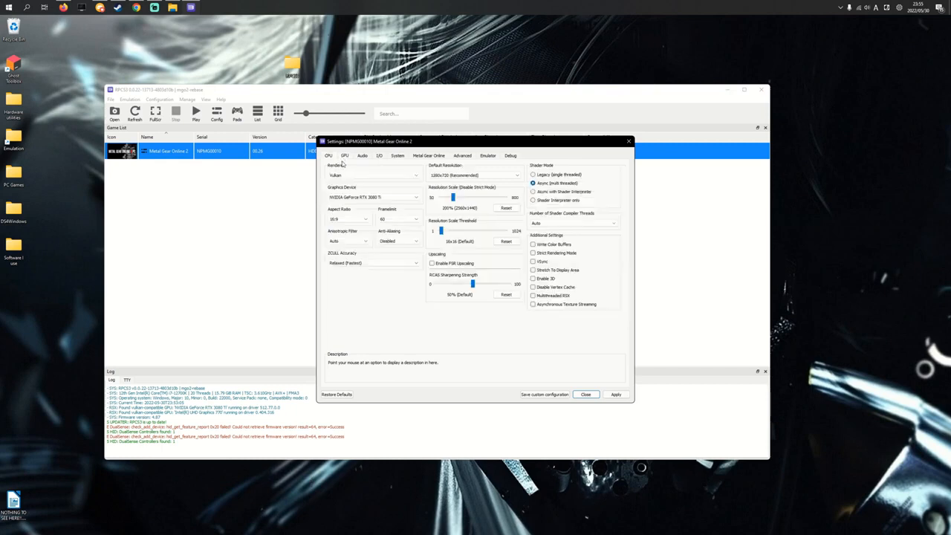
{"action": "mouse_move", "coordinate": [452, 196]}
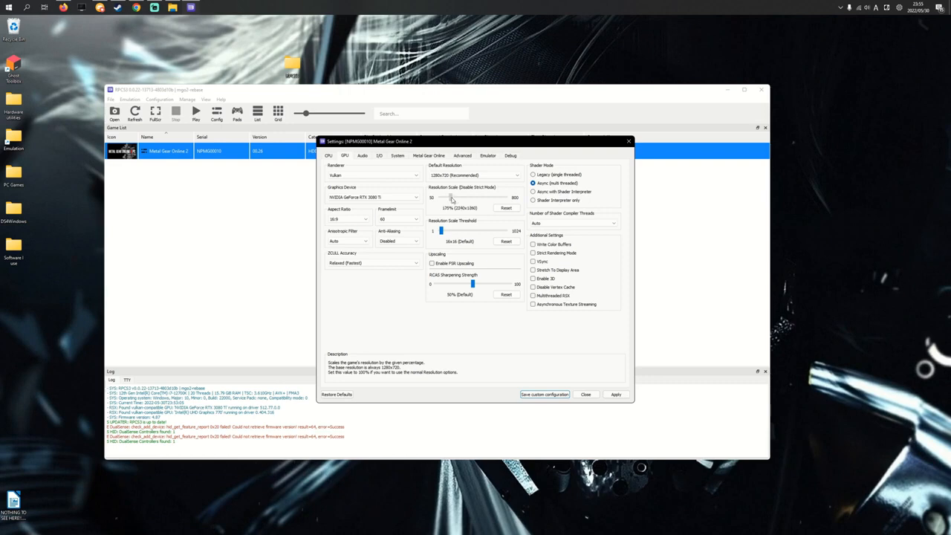
{"action": "left_click_drag", "start_coordinate": [448, 198], "coordinate": [454, 197]}
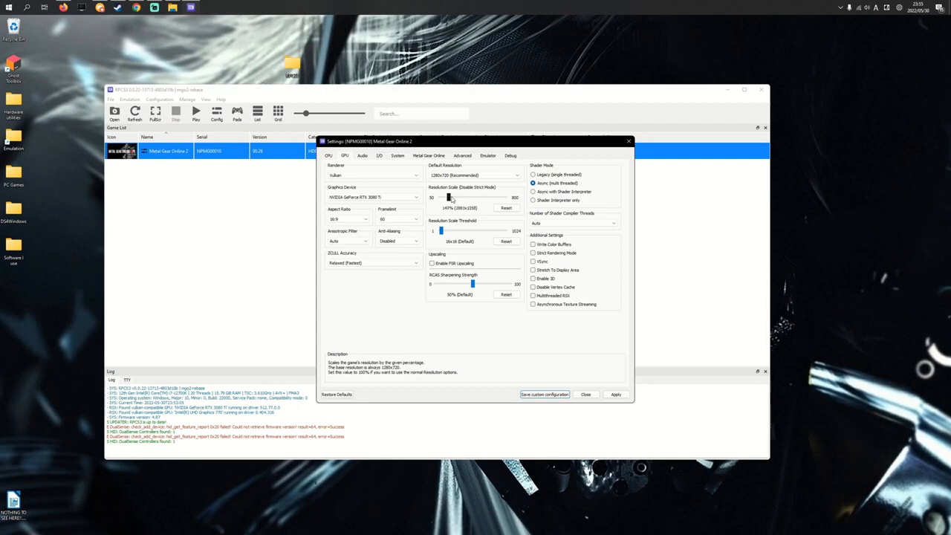
{"action": "left_click_drag", "start_coordinate": [445, 197], "coordinate": [449, 196]}
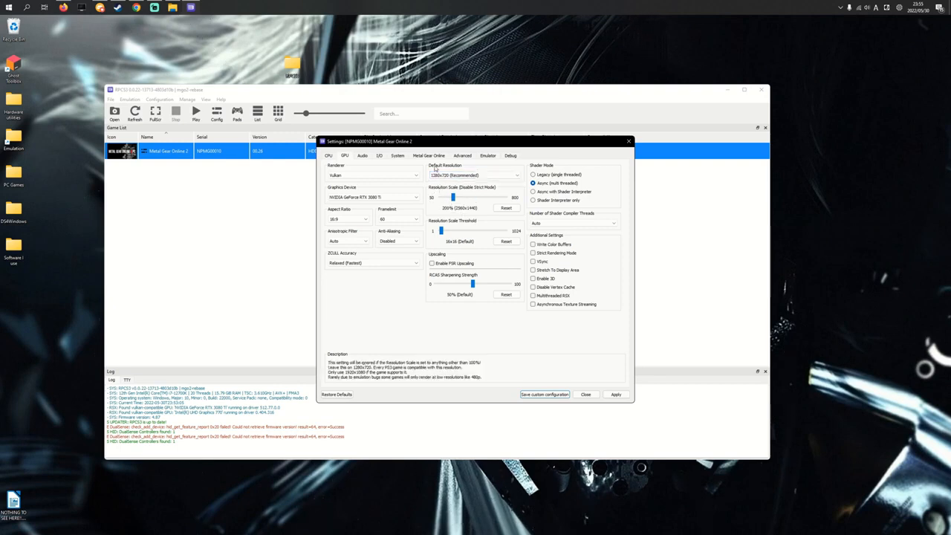
On the Metal Gear Online tab disable motion blur and reduce stage quality, then save the custom configuration.
{"action": "left_click", "coordinate": [431, 156]}
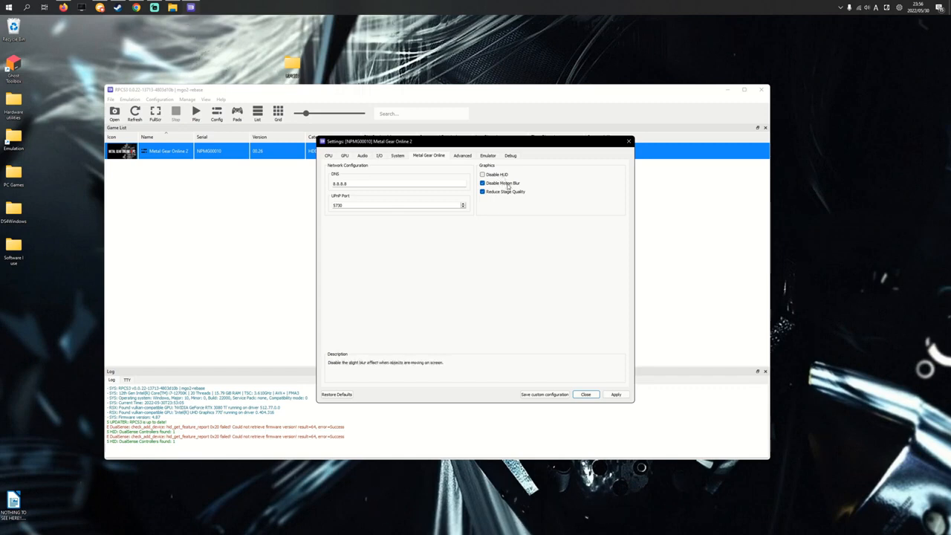
{"action": "mouse_move", "coordinate": [514, 193]}
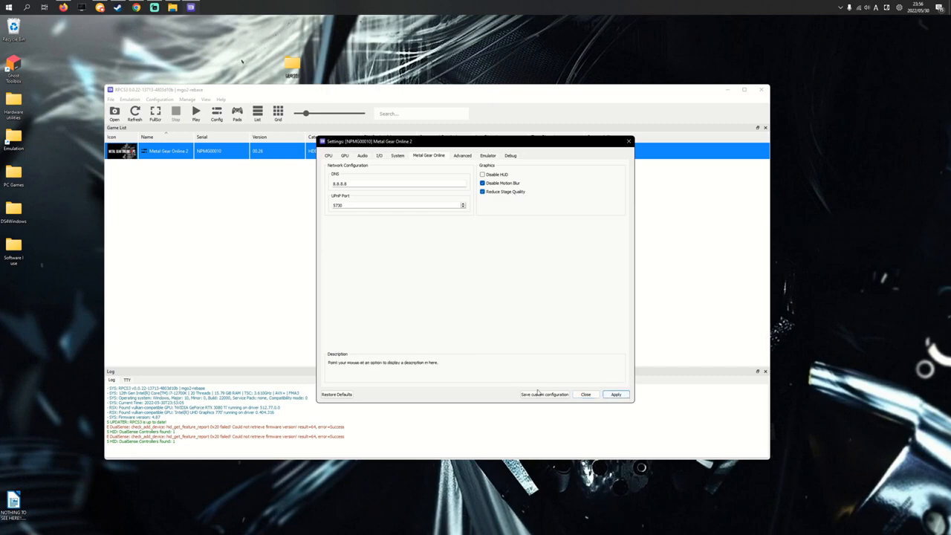
{"action": "left_click", "coordinate": [585, 394]}
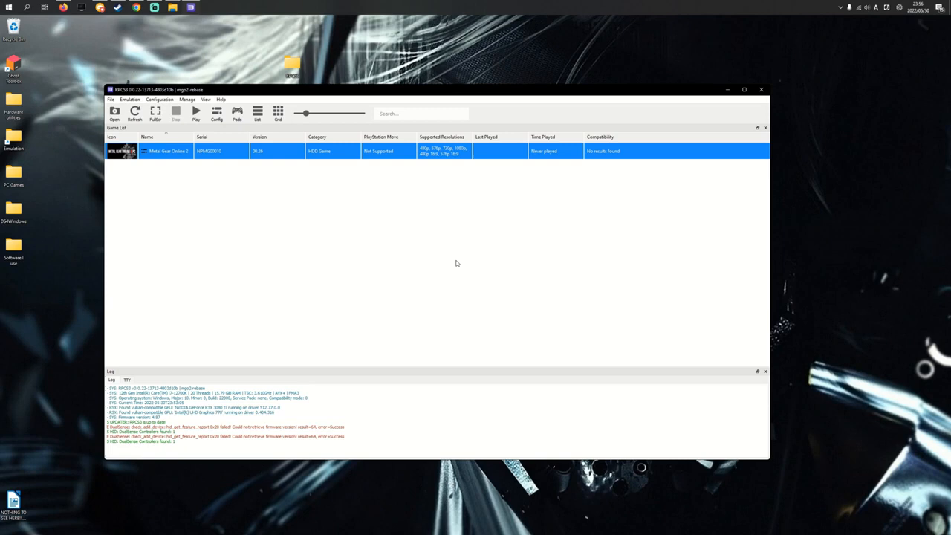
{"action": "mouse_move", "coordinate": [324, 169]}
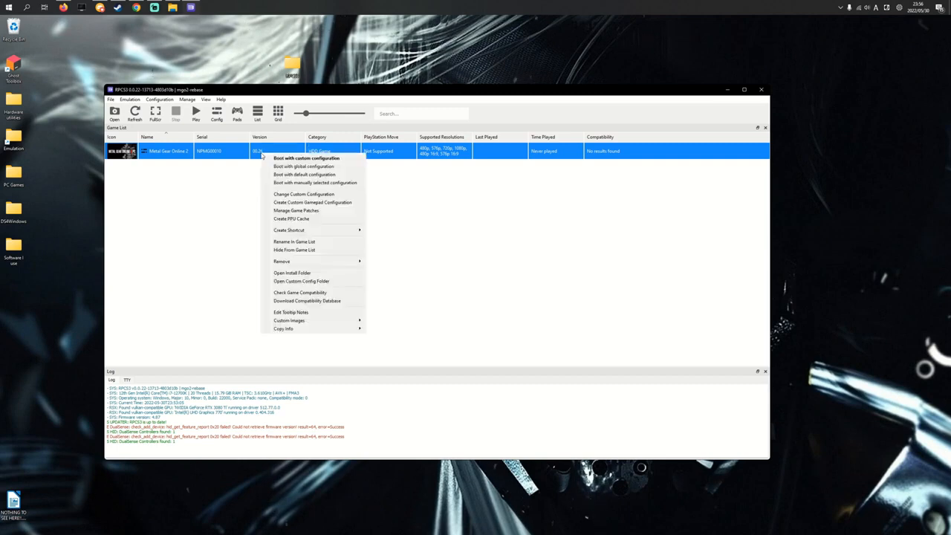
{"action": "mouse_move", "coordinate": [313, 158]}
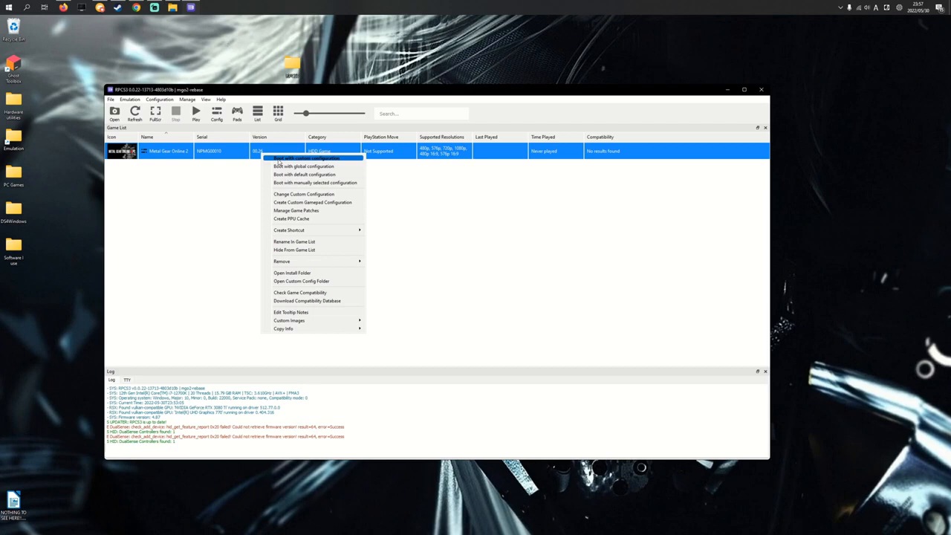
Boot Metal Gear Online 2 with its custom configuration, reaching the ID login menu.
{"action": "left_click", "coordinate": [305, 158]}
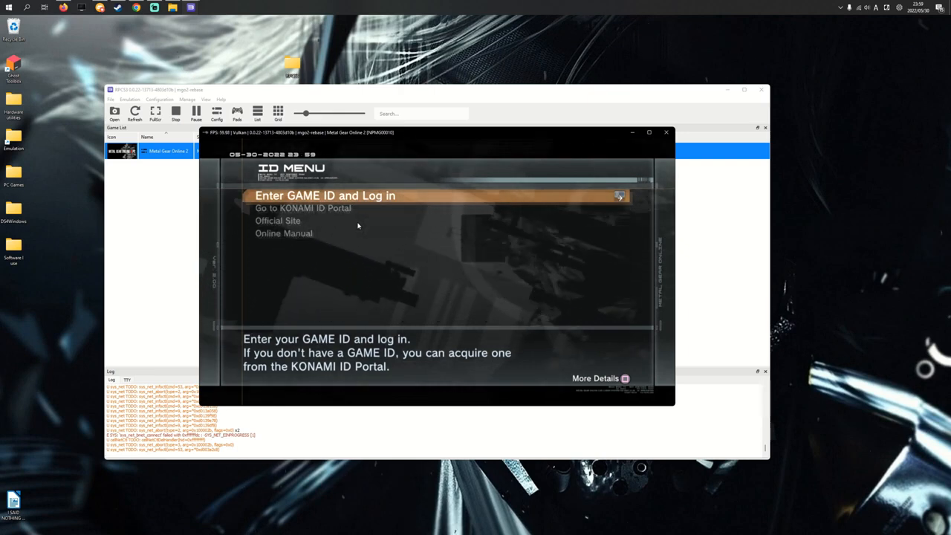
Choose Enter GAME ID and Log in, enter the ID on the on-screen keyboard and confirm it.
{"action": "left_click", "coordinate": [321, 196]}
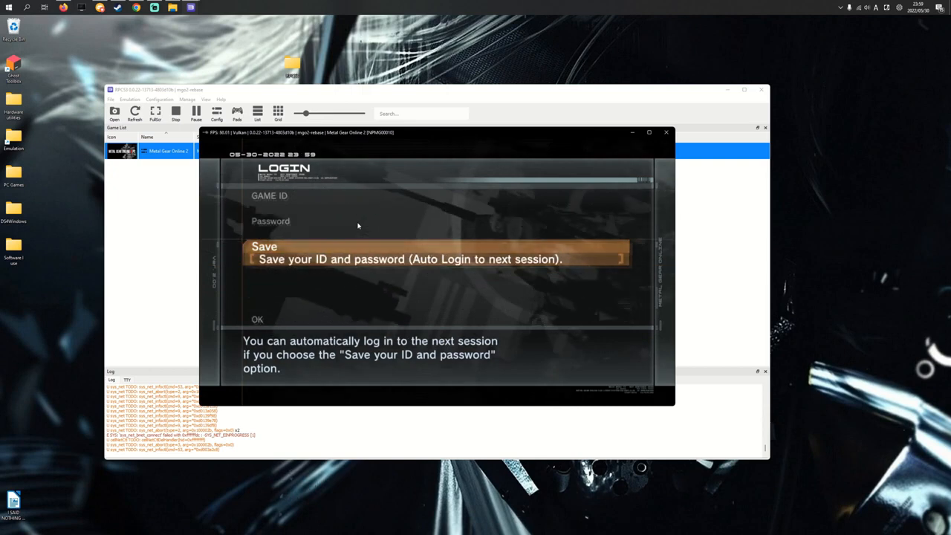
{"action": "key", "text": "Up"}
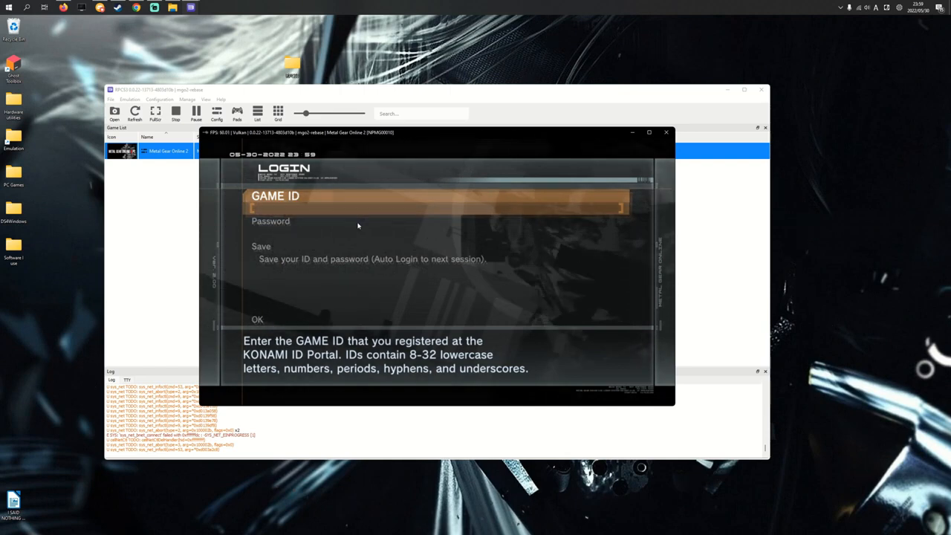
{"action": "left_click", "coordinate": [437, 199]}
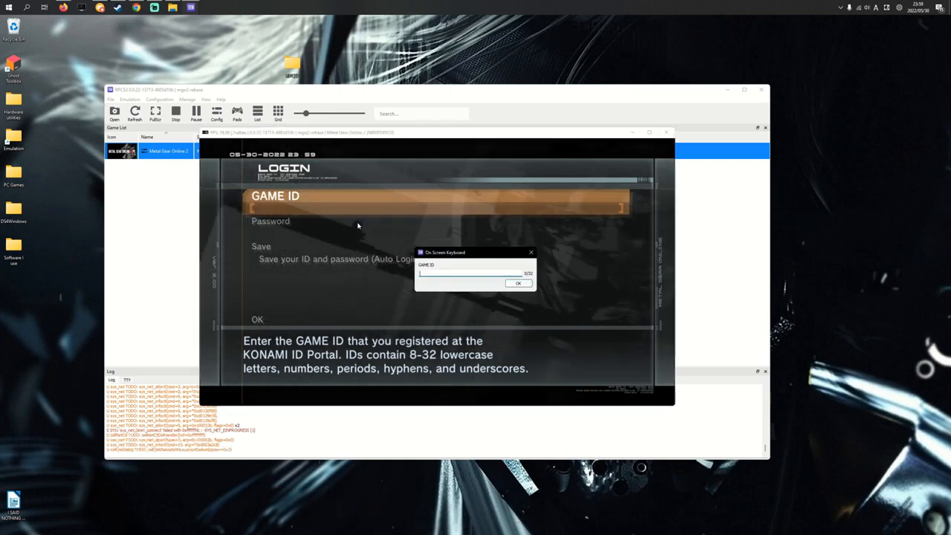
{"action": "left_click", "coordinate": [517, 282]}
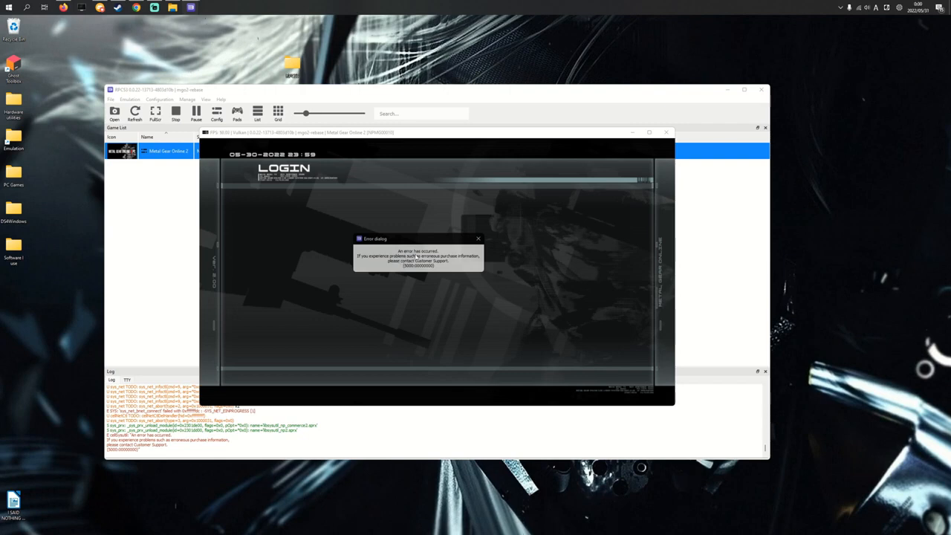
{"action": "mouse_move", "coordinate": [464, 246]}
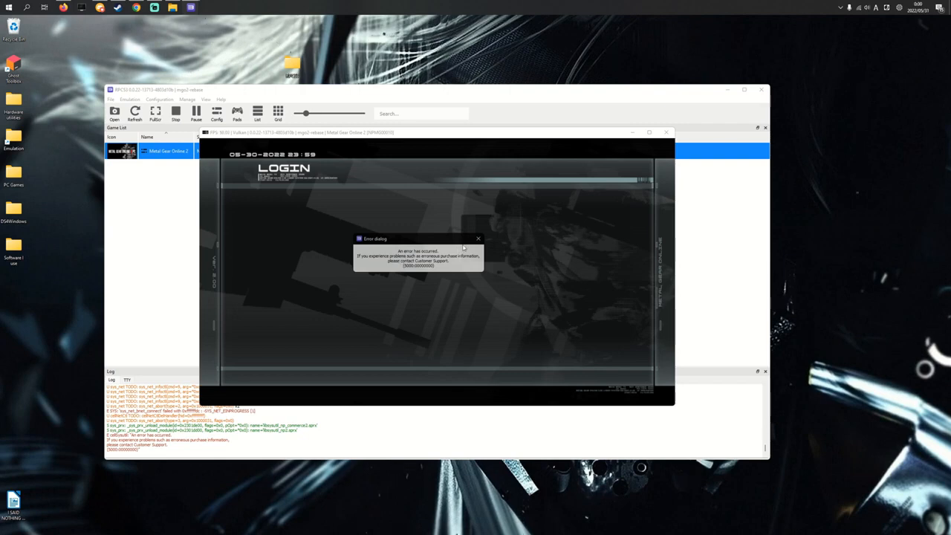
Dismiss the login error and confirm the new character's name on the on-screen keyboard.
{"action": "left_click", "coordinate": [479, 238]}
{"action": "type", "text": "this is for a v"}
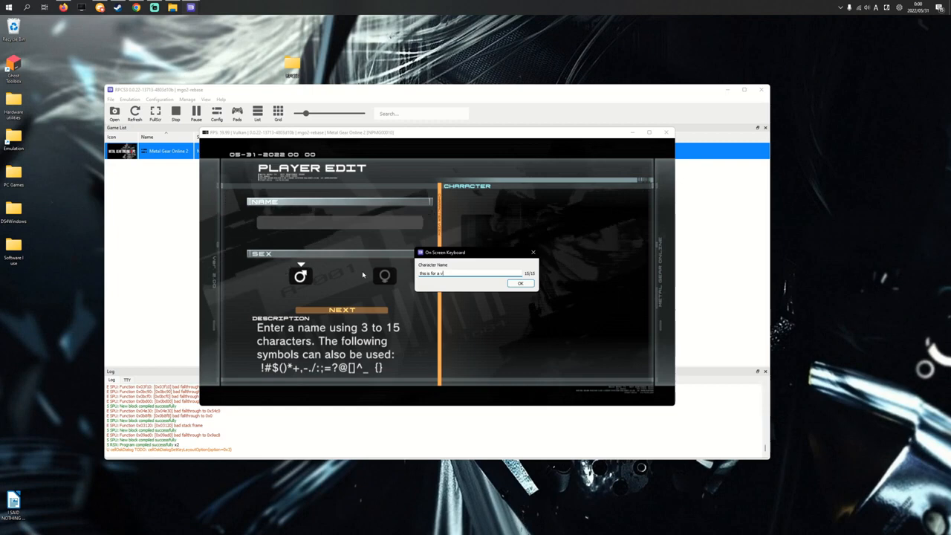
{"action": "left_click", "coordinate": [520, 282]}
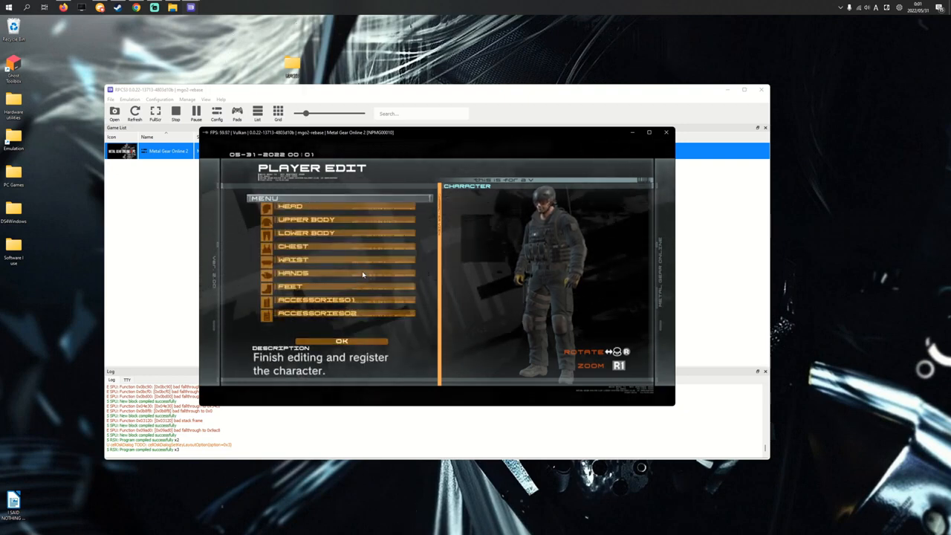
Confirm the Player Edit, accept the registration prompt and keep the default starting skills.
{"action": "left_click", "coordinate": [342, 340]}
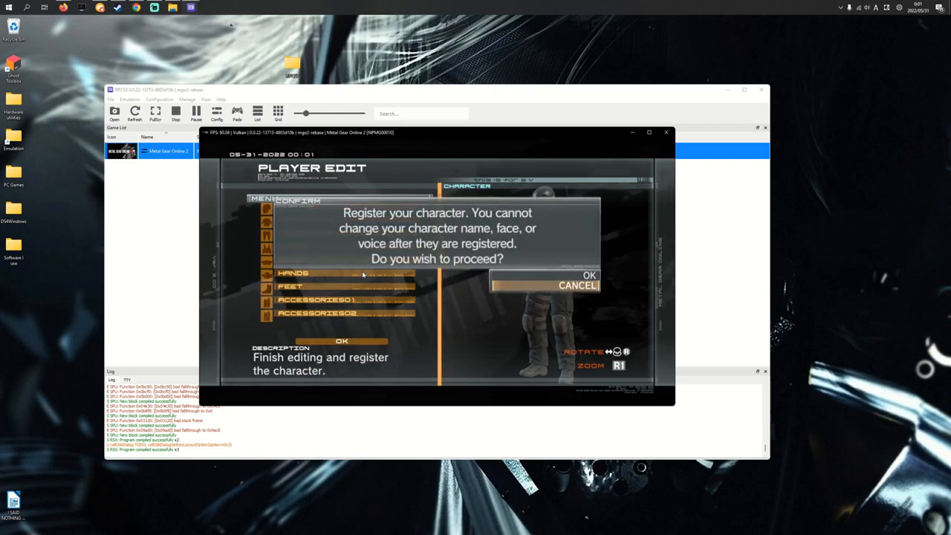
{"action": "left_click", "coordinate": [587, 275]}
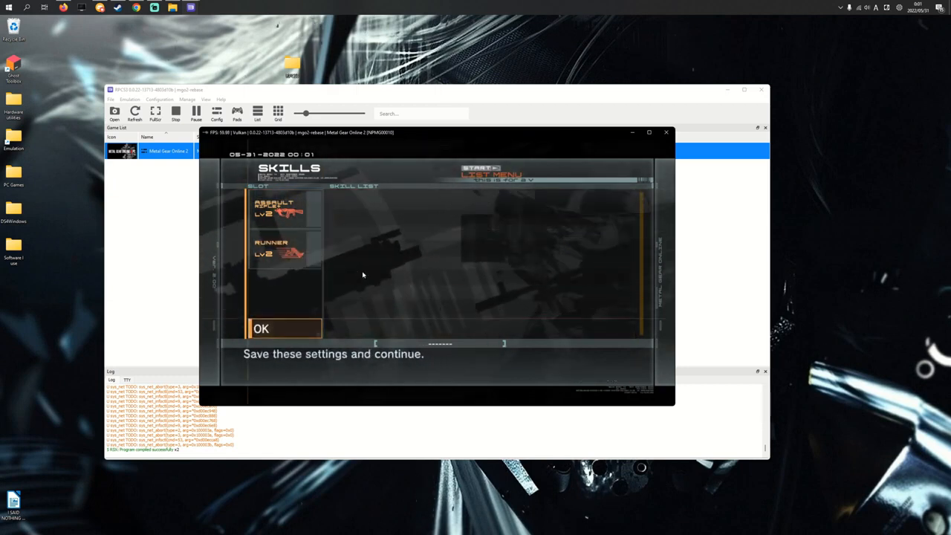
{"action": "left_click", "coordinate": [261, 328]}
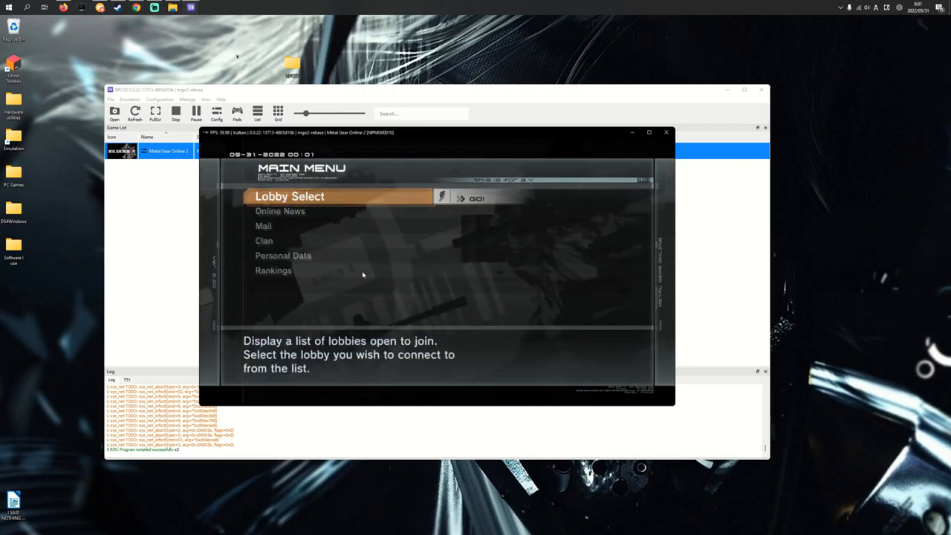